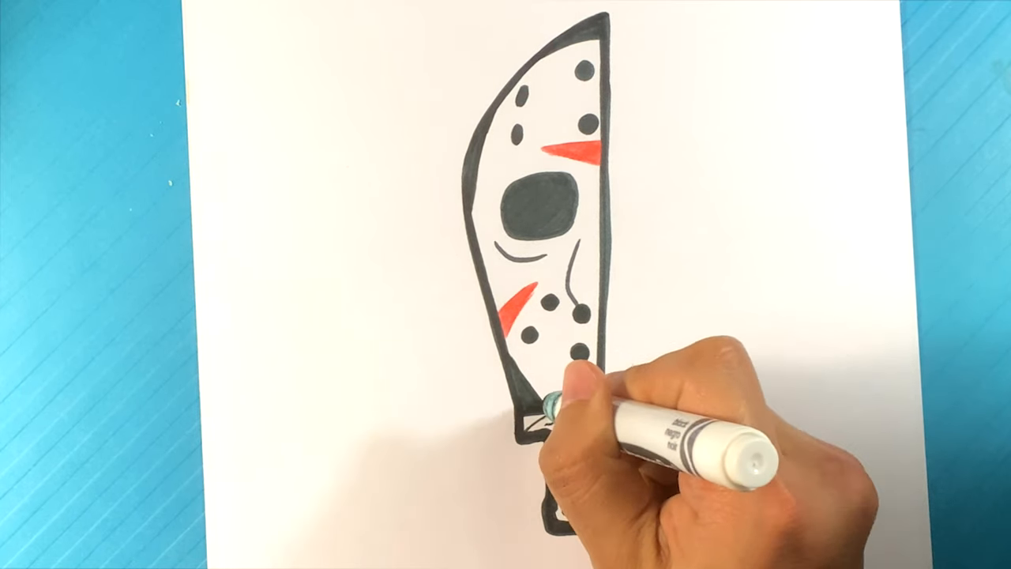
{"action": "mouse_move", "coordinate": [553, 435]}
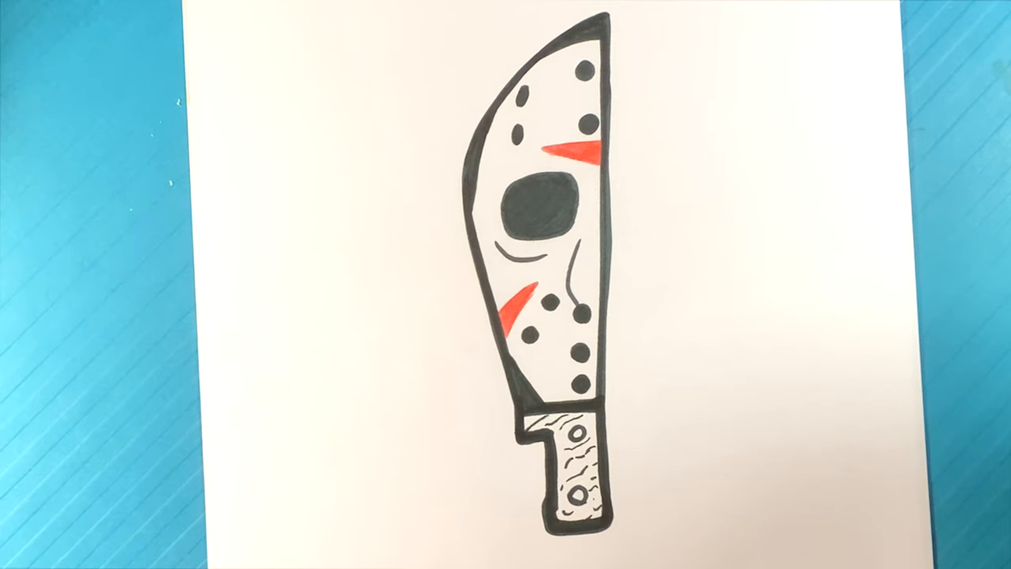